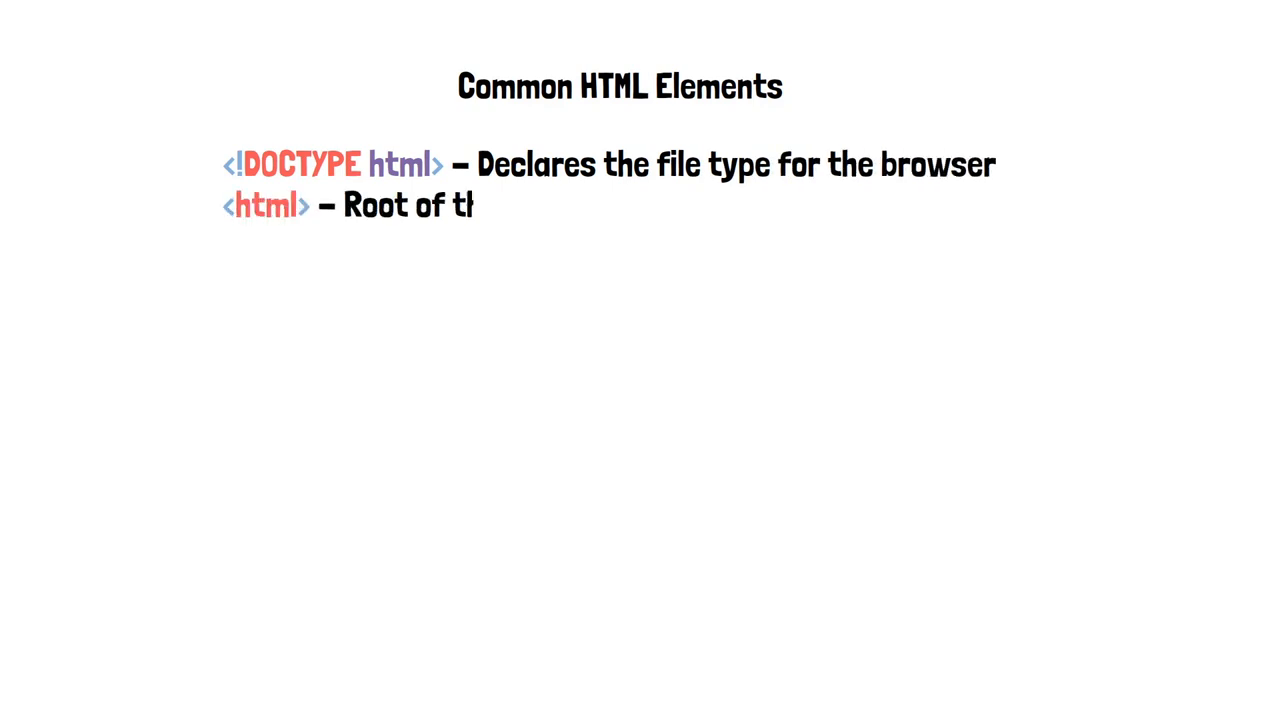
Type the slide text describing the html root element of the HTML document
type("he HTML document")
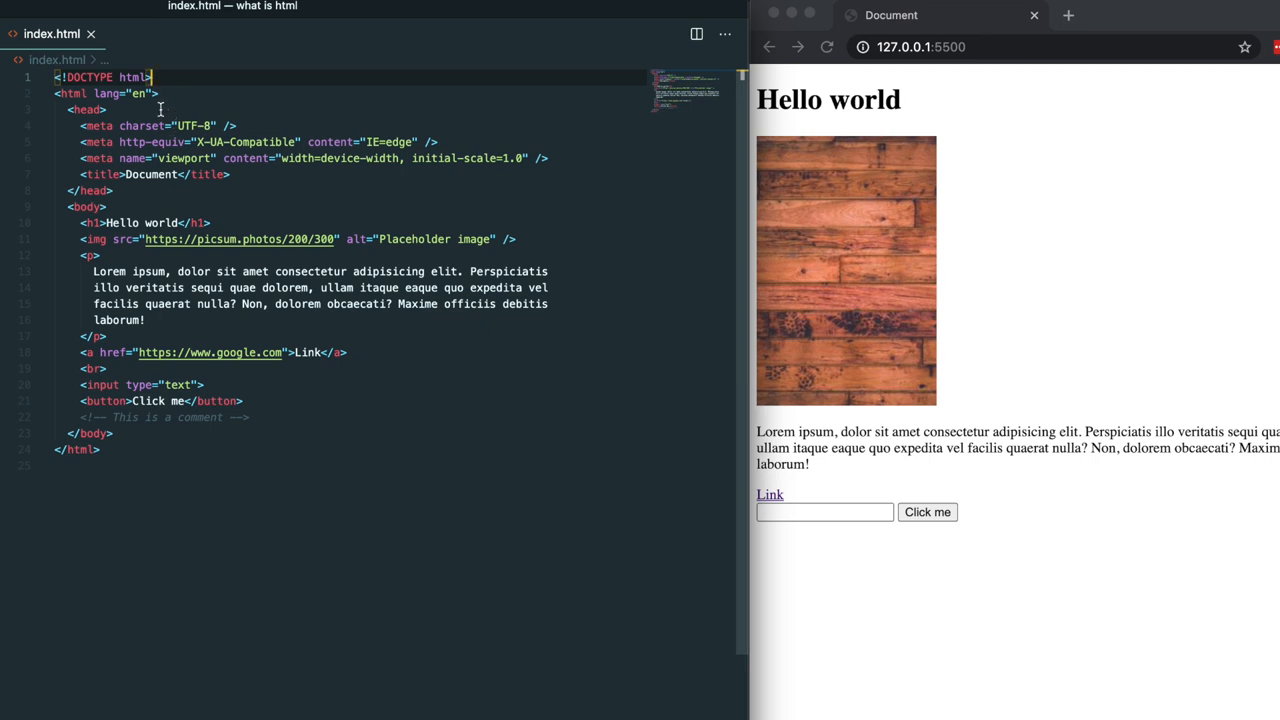
mouse_move(170, 106)
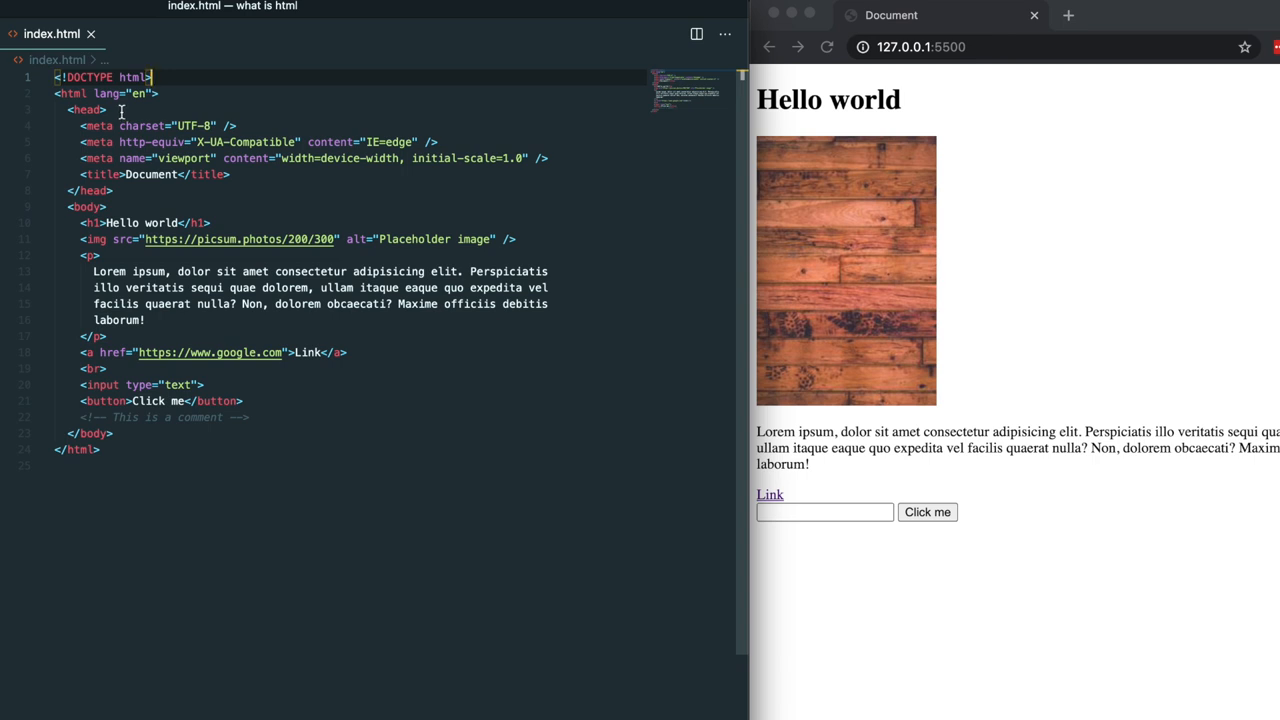
mouse_move(127, 111)
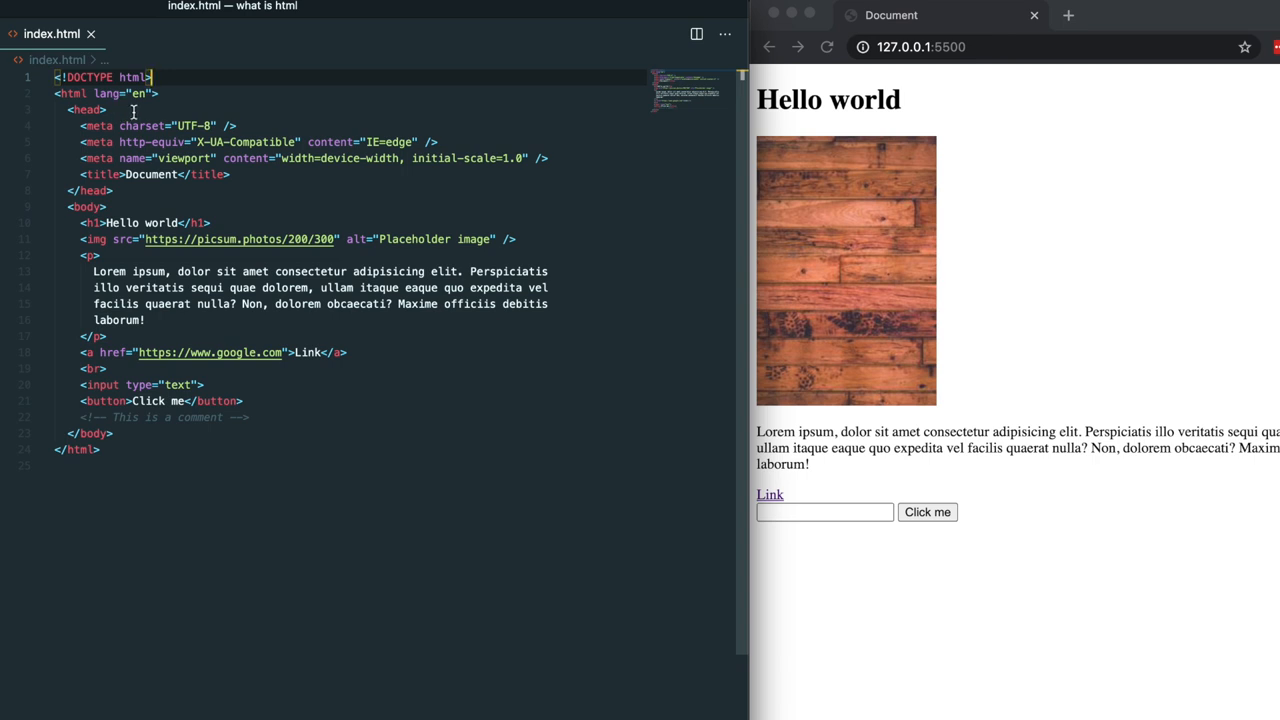
mouse_move(235, 183)
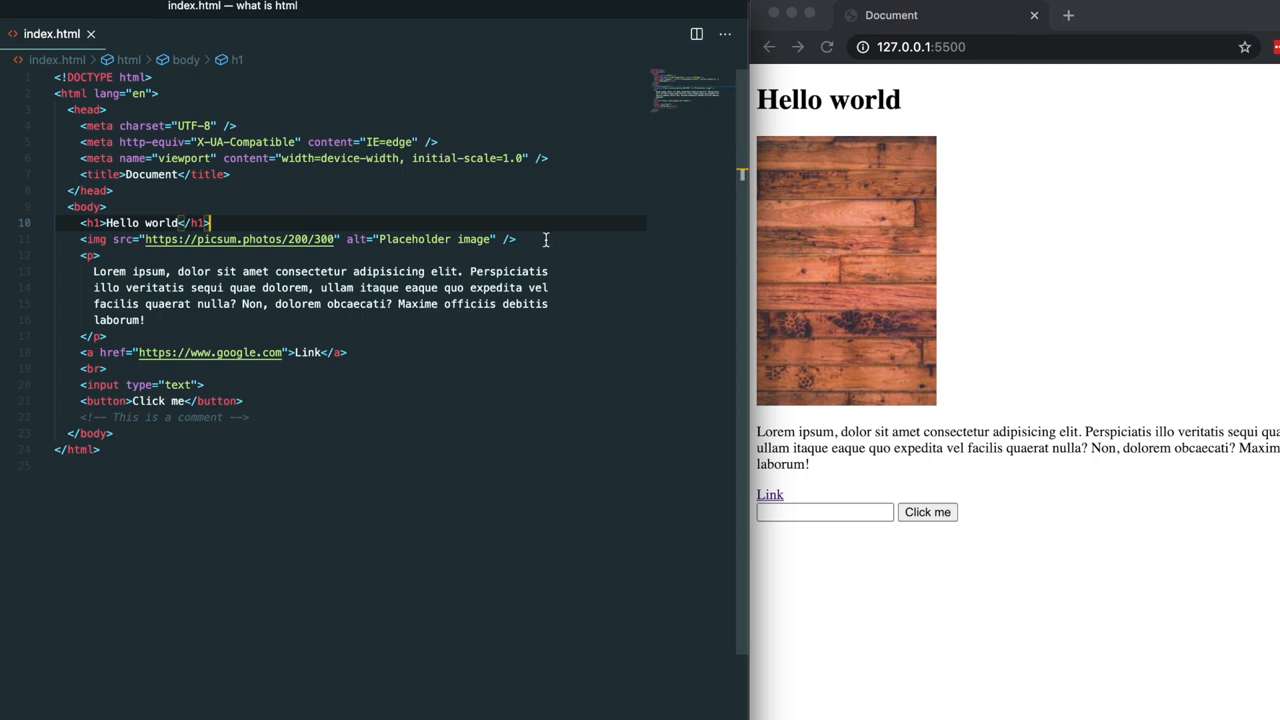
mouse_move(115, 260)
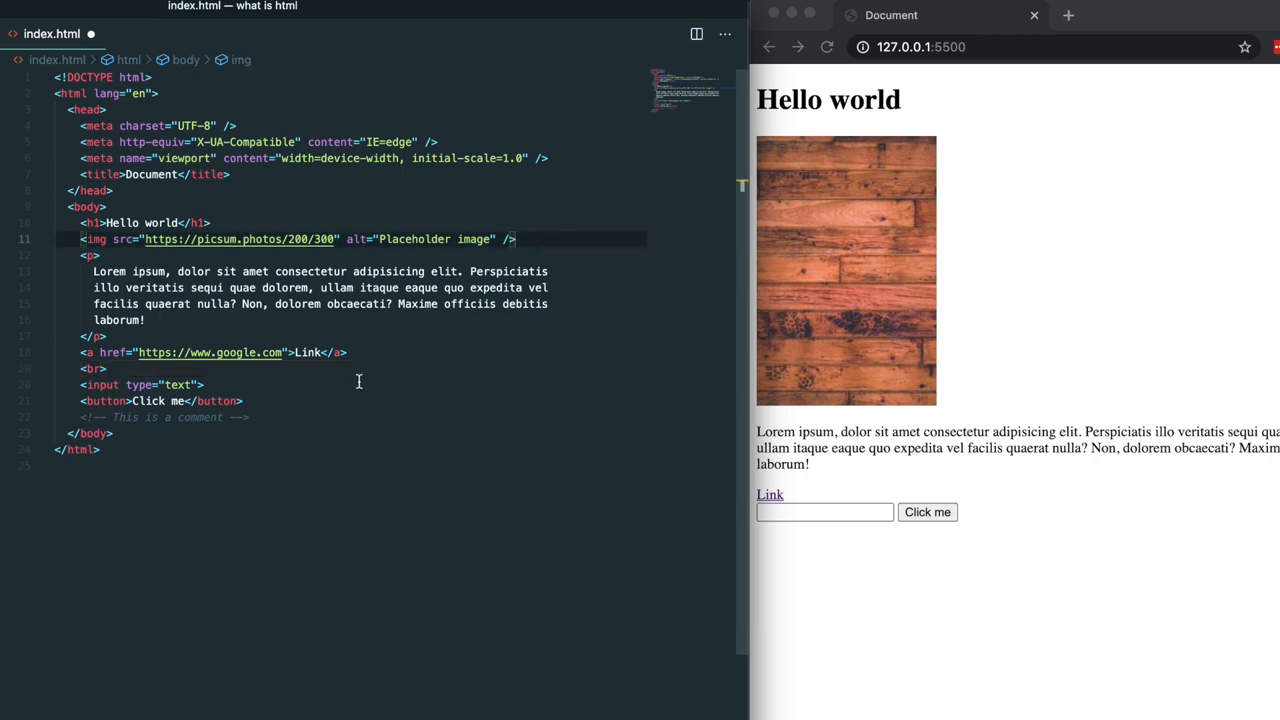
Place the cursor at the end of the <input type="text"> tag line
left_click(107, 368)
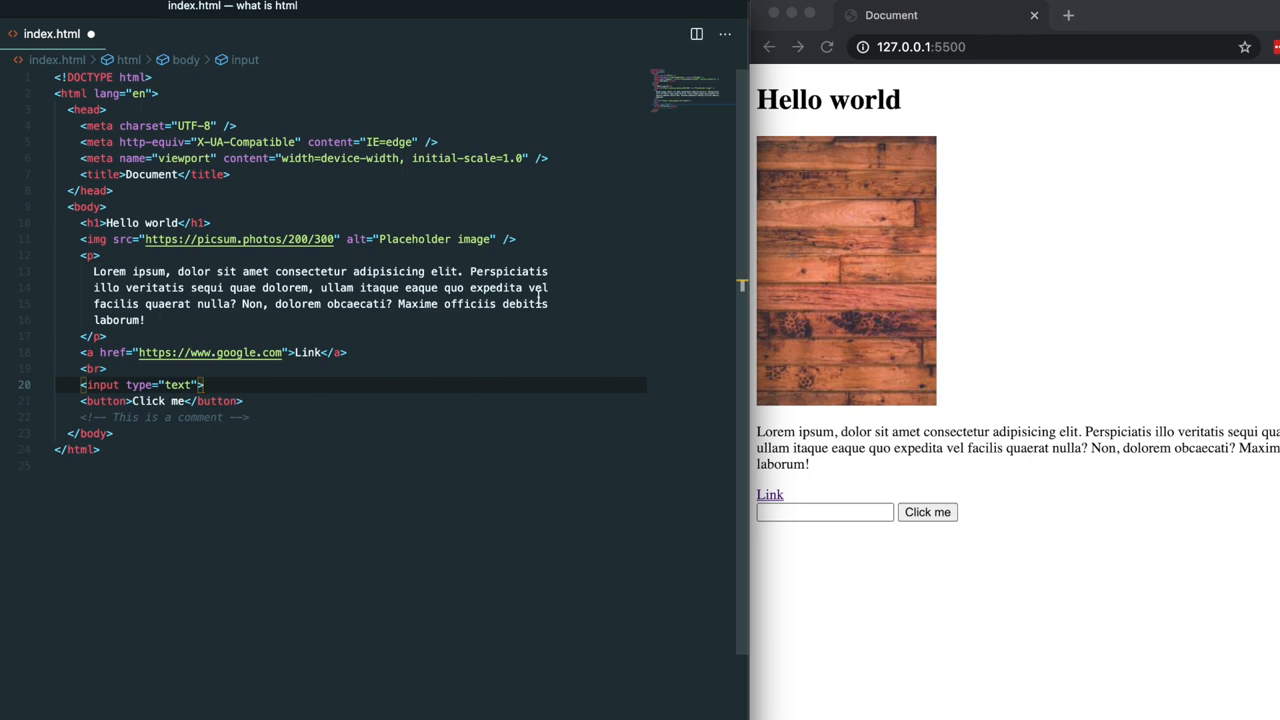
mouse_move(529, 239)
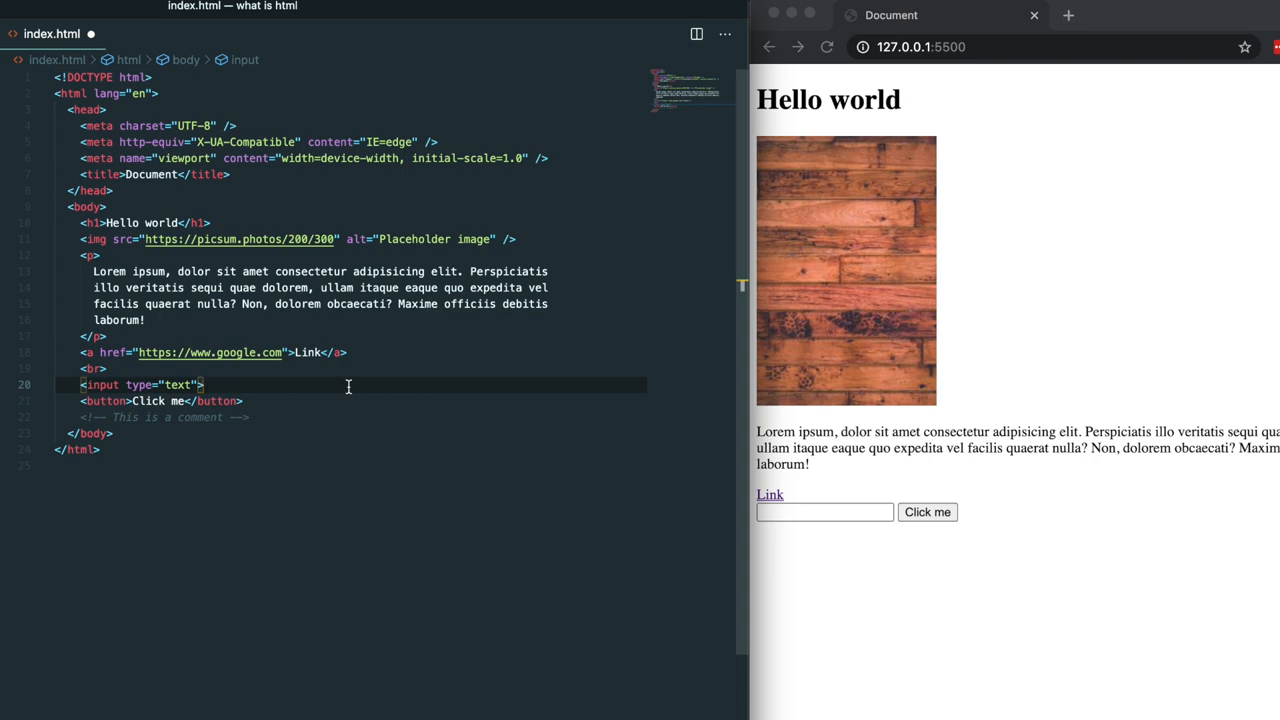
mouse_move(500, 328)
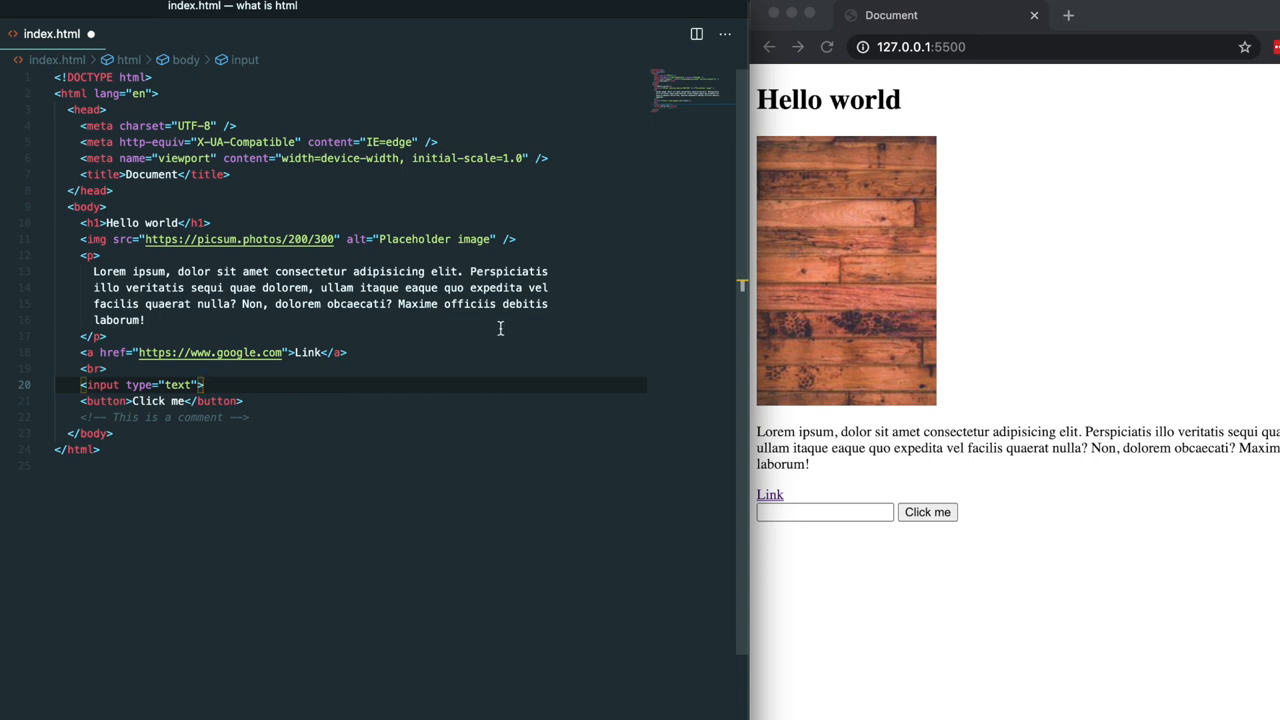
mouse_move(565, 440)
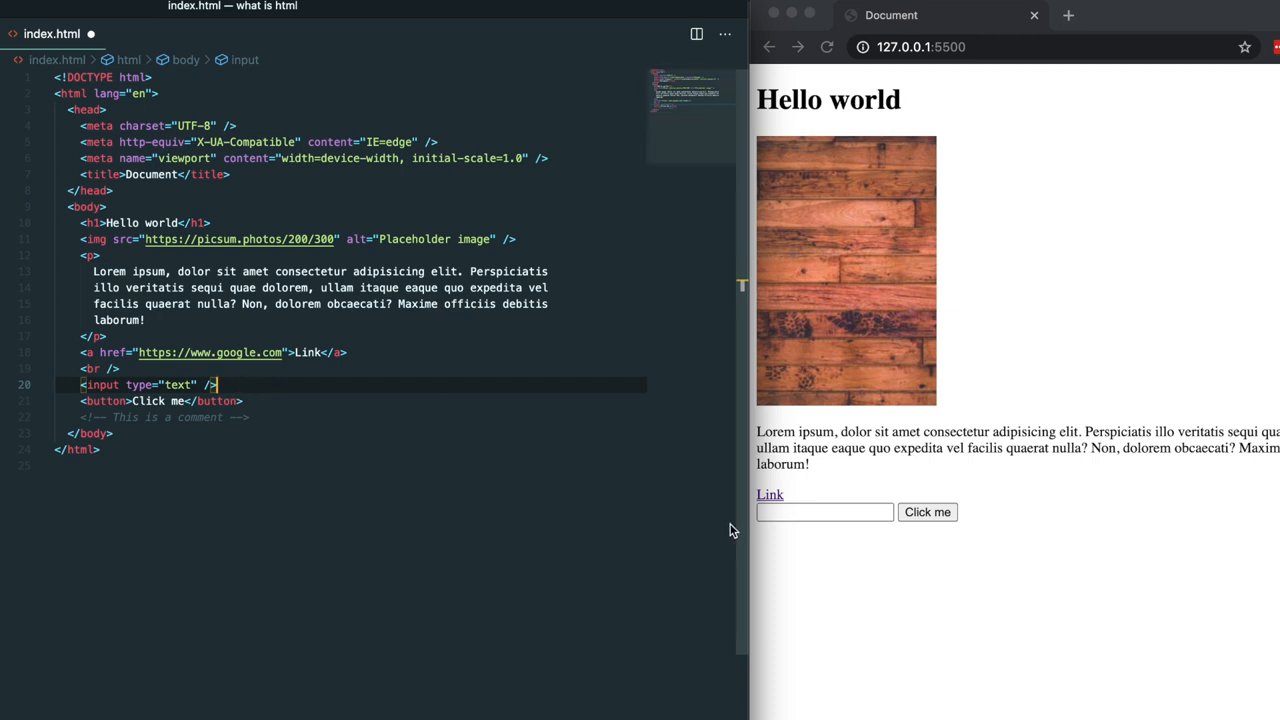
Enter 'hello' into the preview page's text input field
left_click(824, 512)
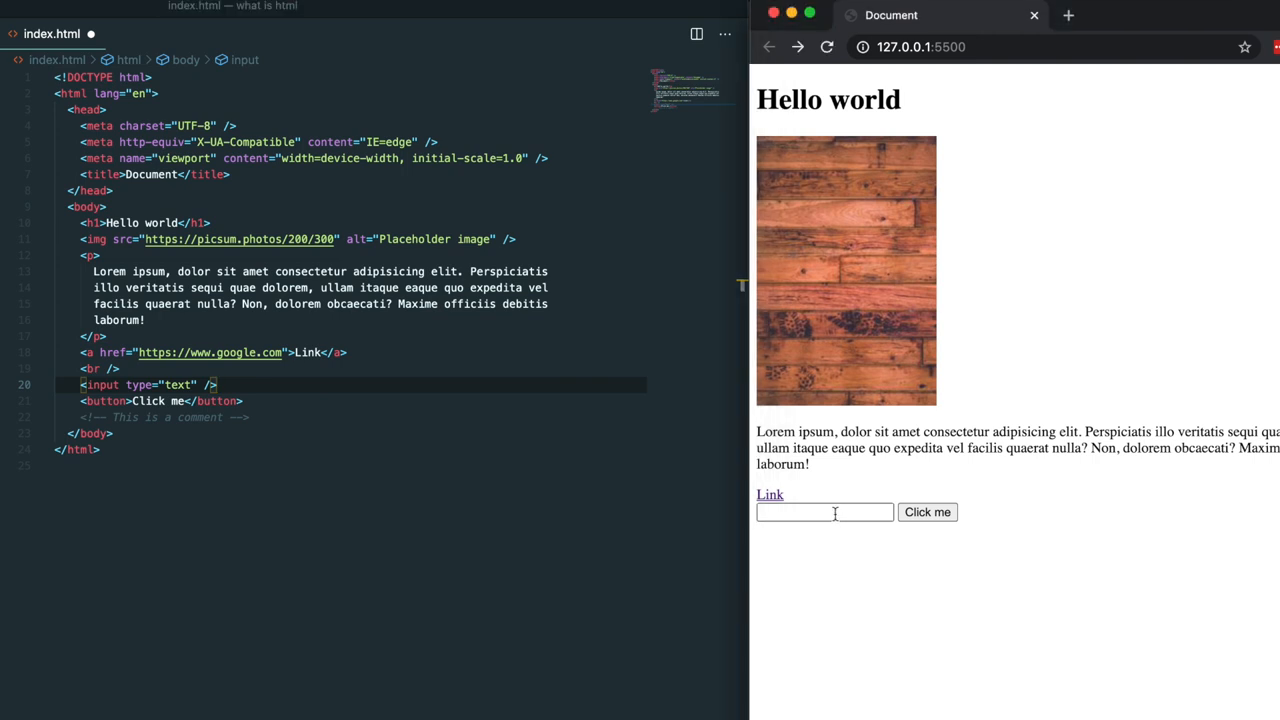
type("h")
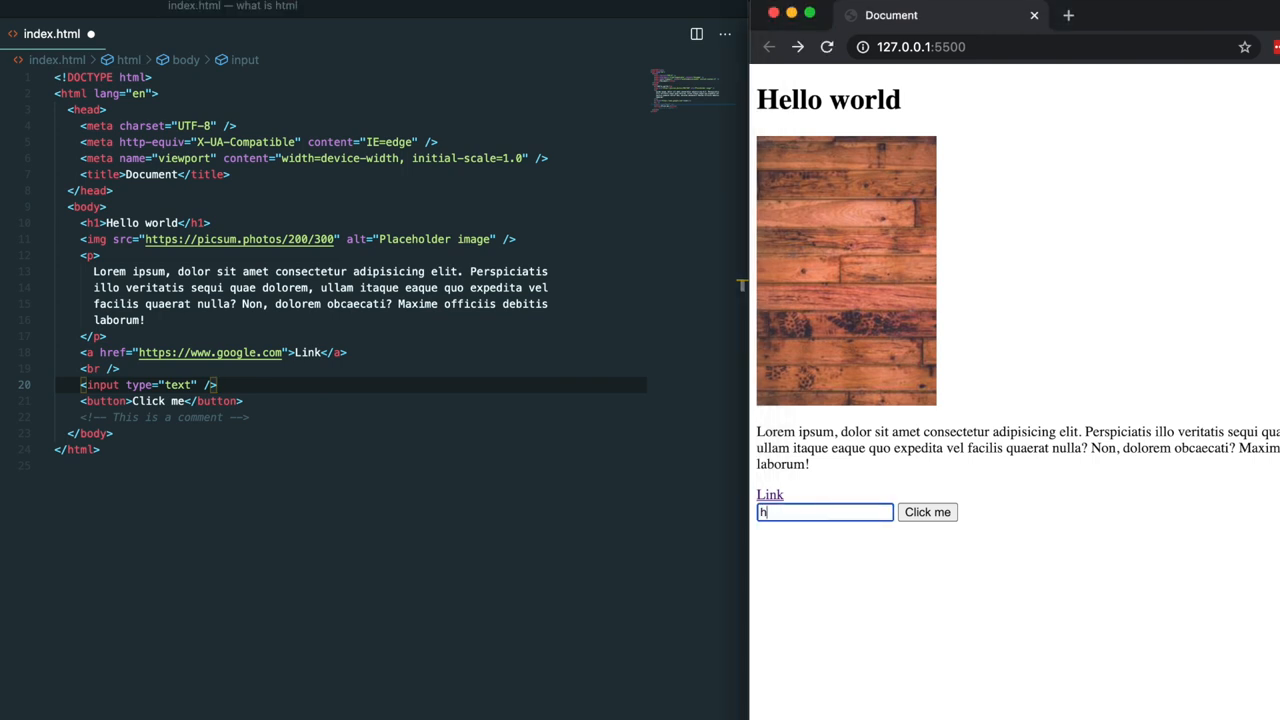
type("ello")
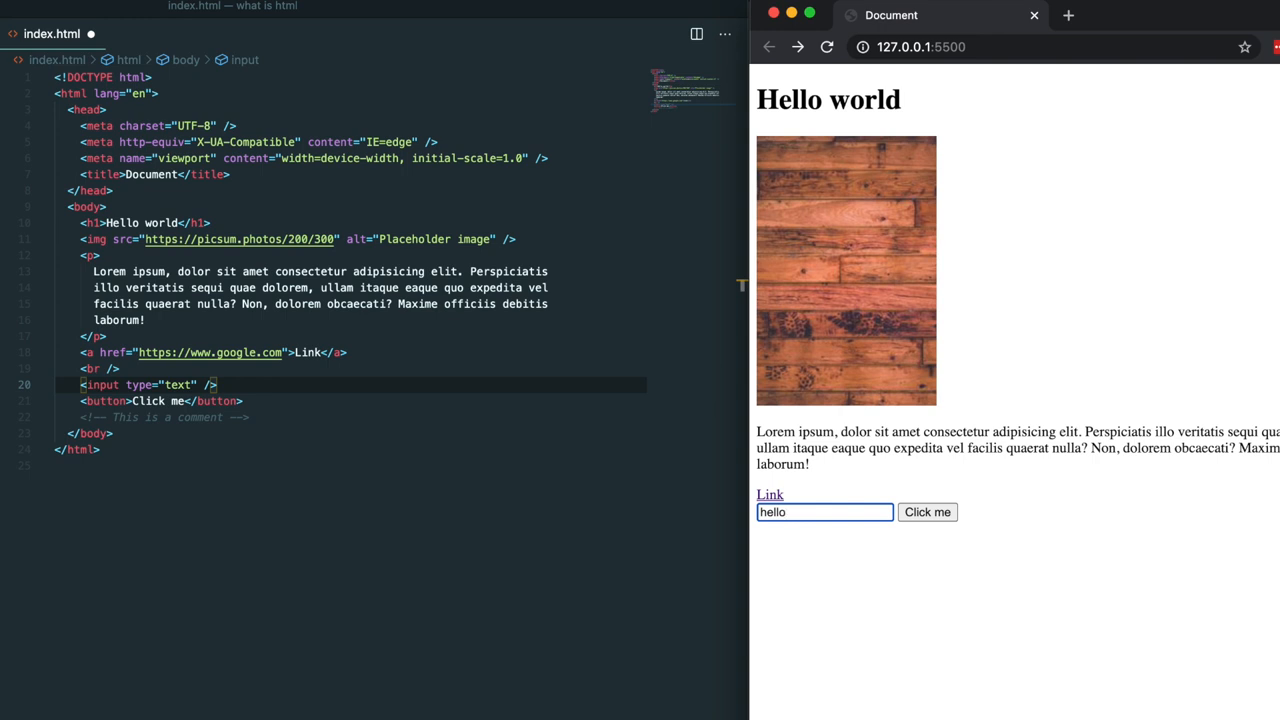
mouse_move(285, 399)
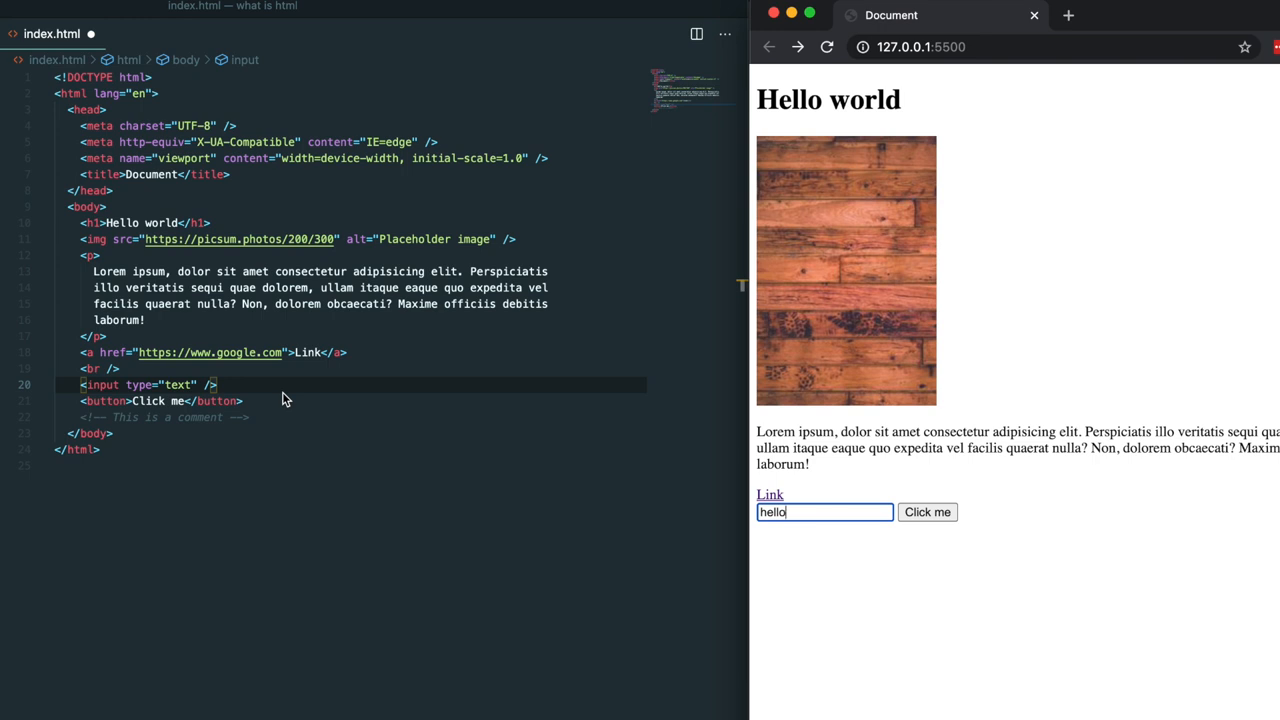
mouse_move(280, 408)
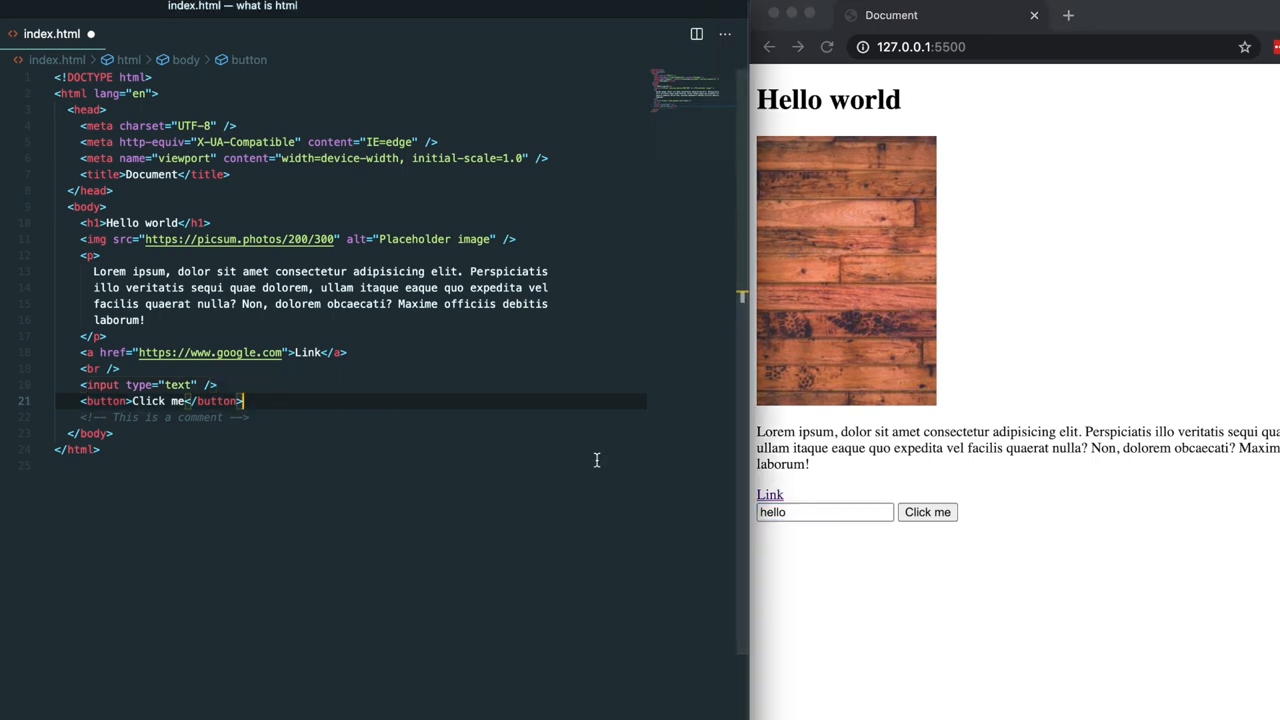
mouse_move(927, 512)
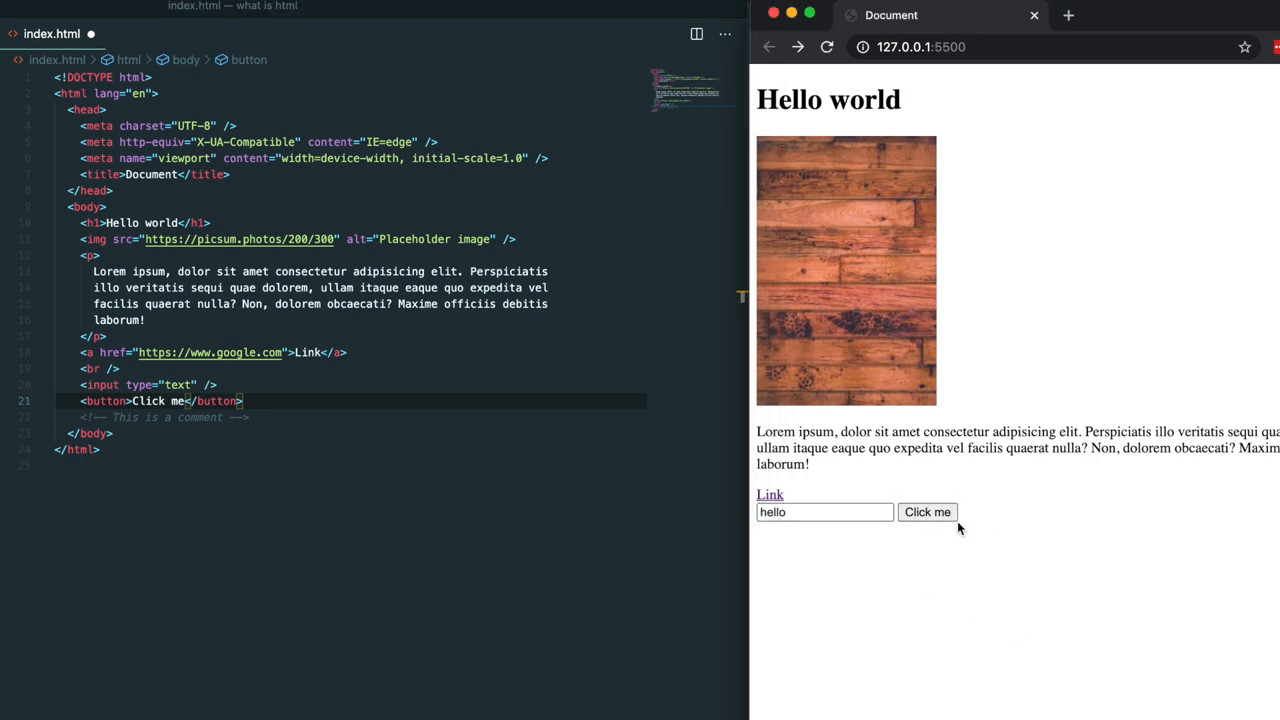
mouse_move(318, 408)
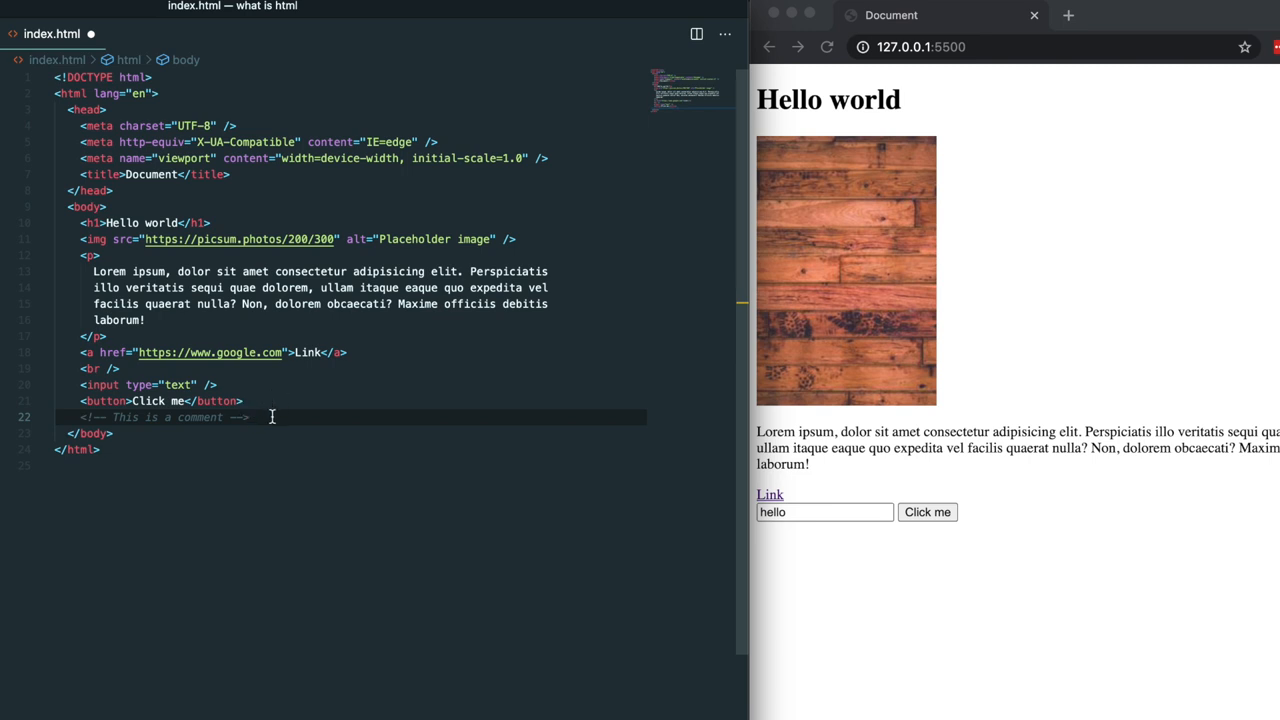
mouse_move(276, 414)
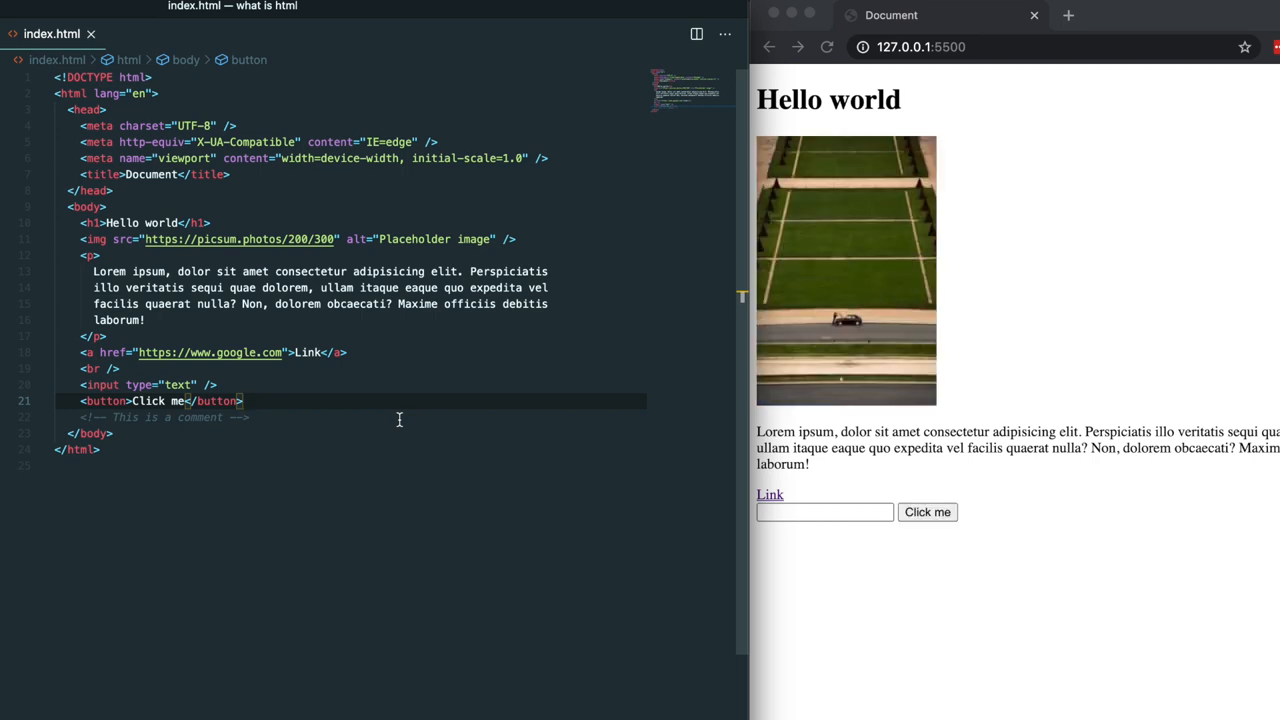
mouse_move(316, 443)
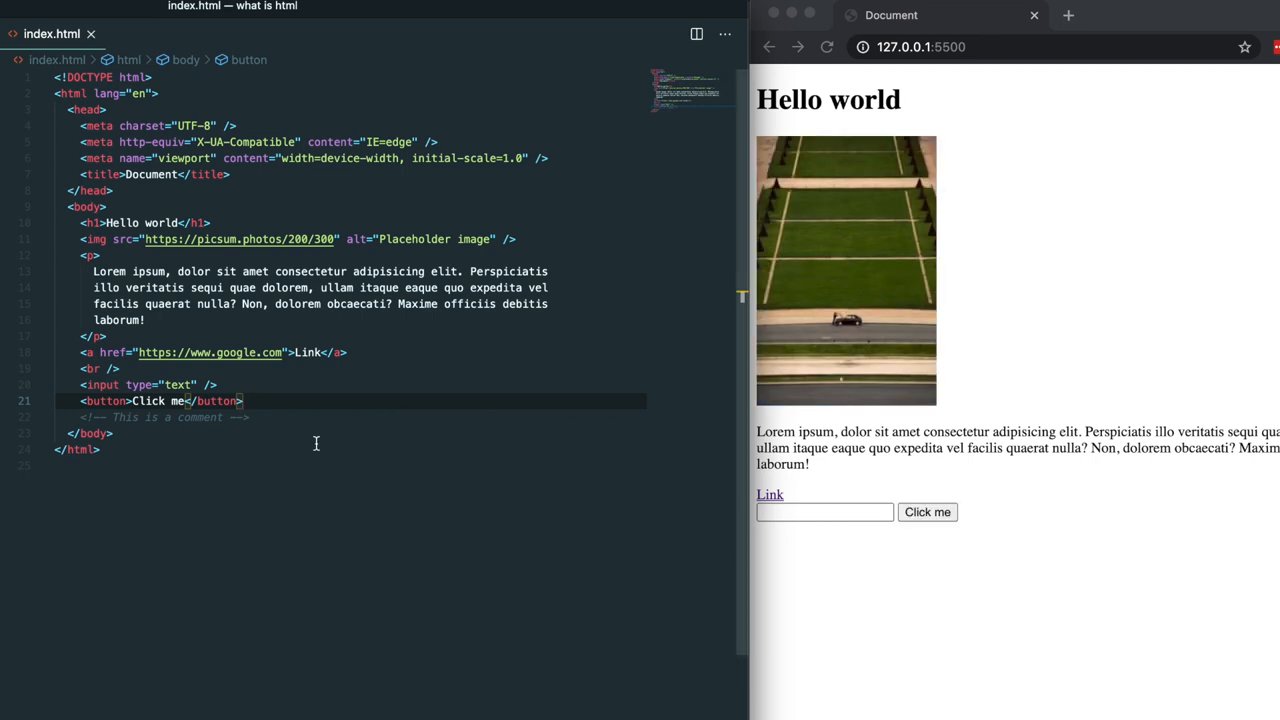